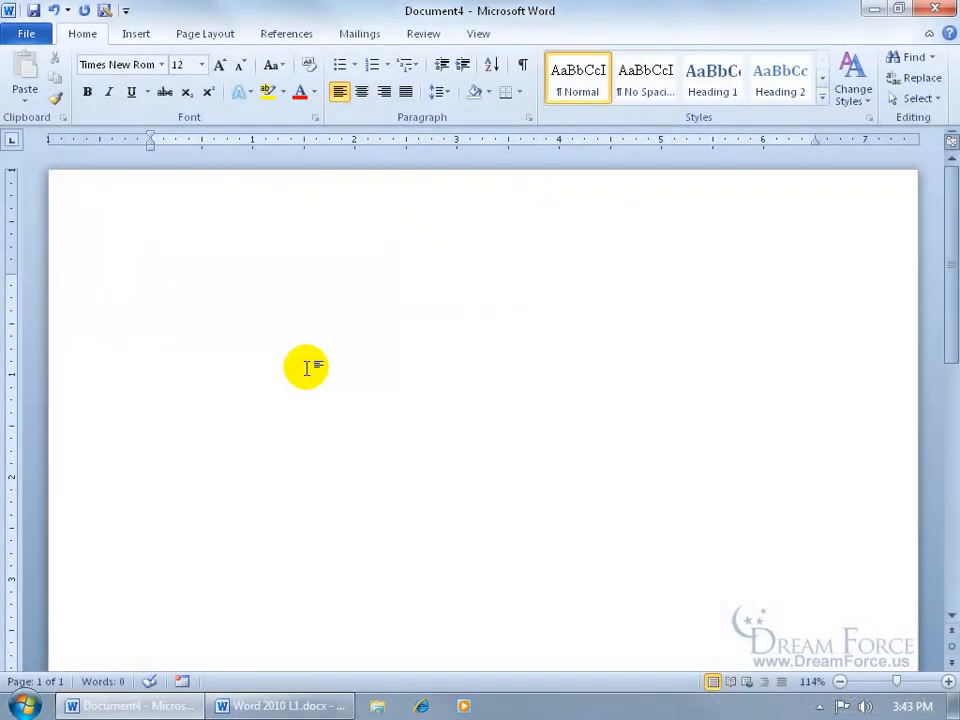
Show the Word Options Save page, with default file location C:\Users\Training\Documents
click(152, 283)
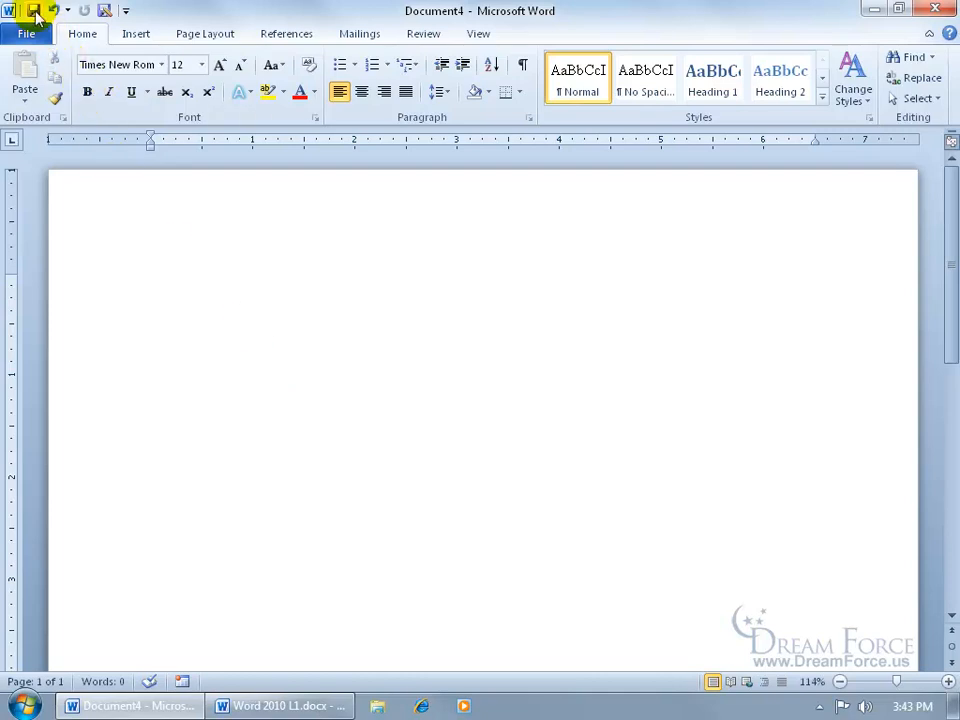
click(34, 10)
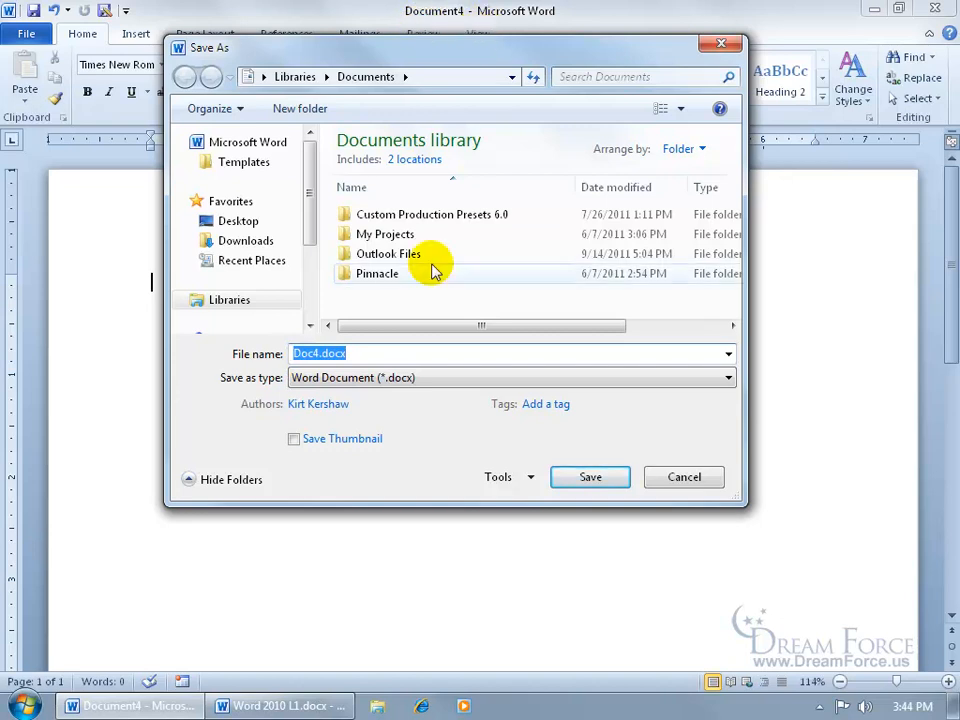
mouse_move(424, 353)
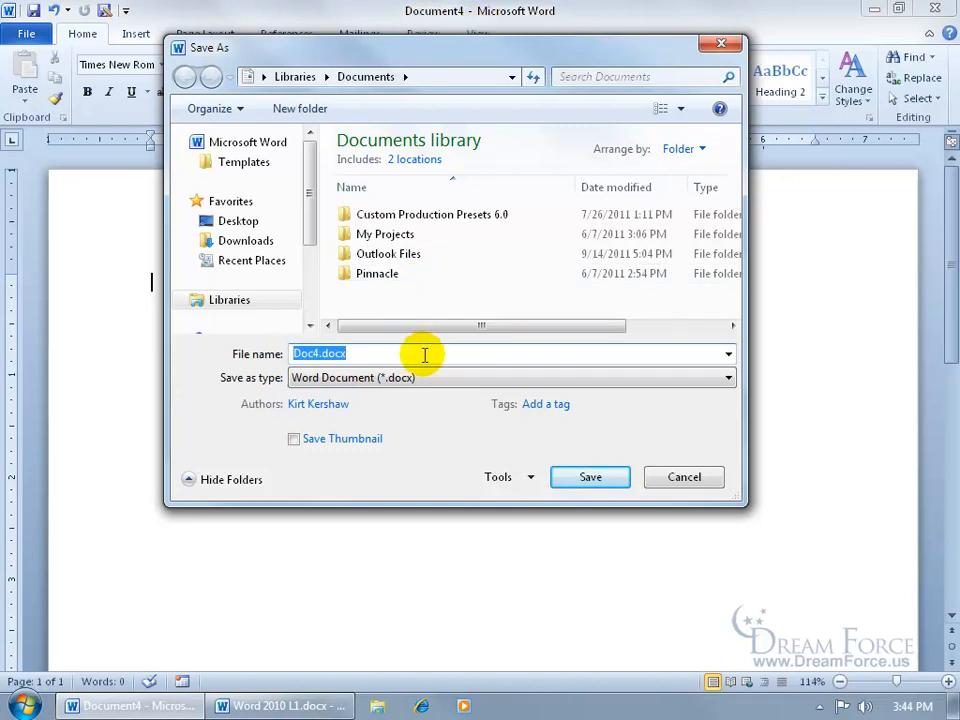
mouse_move(295, 76)
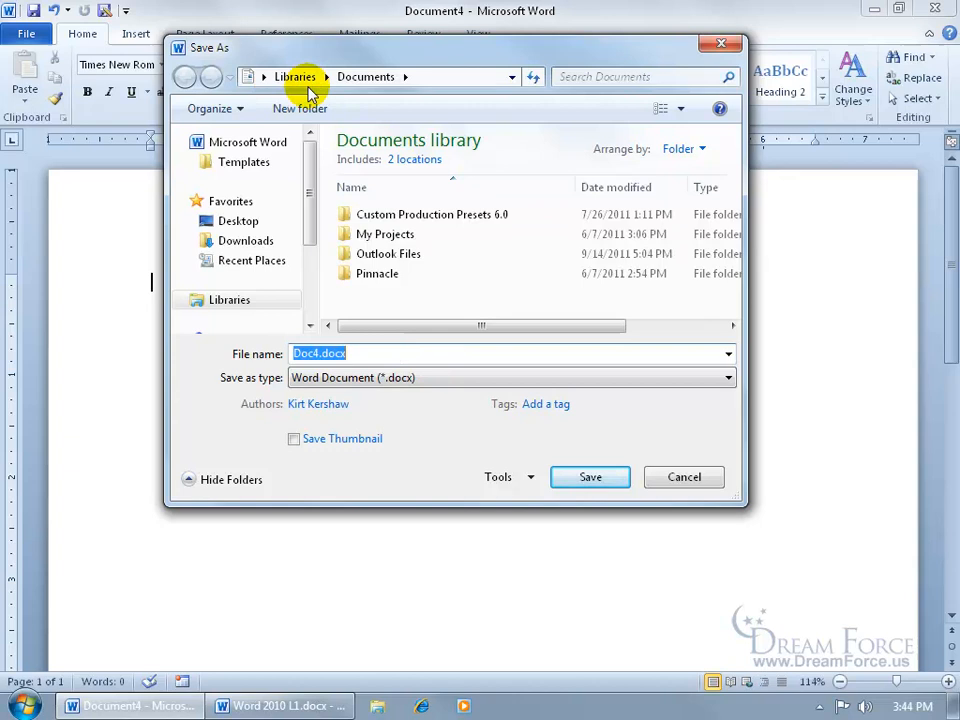
mouse_move(365, 76)
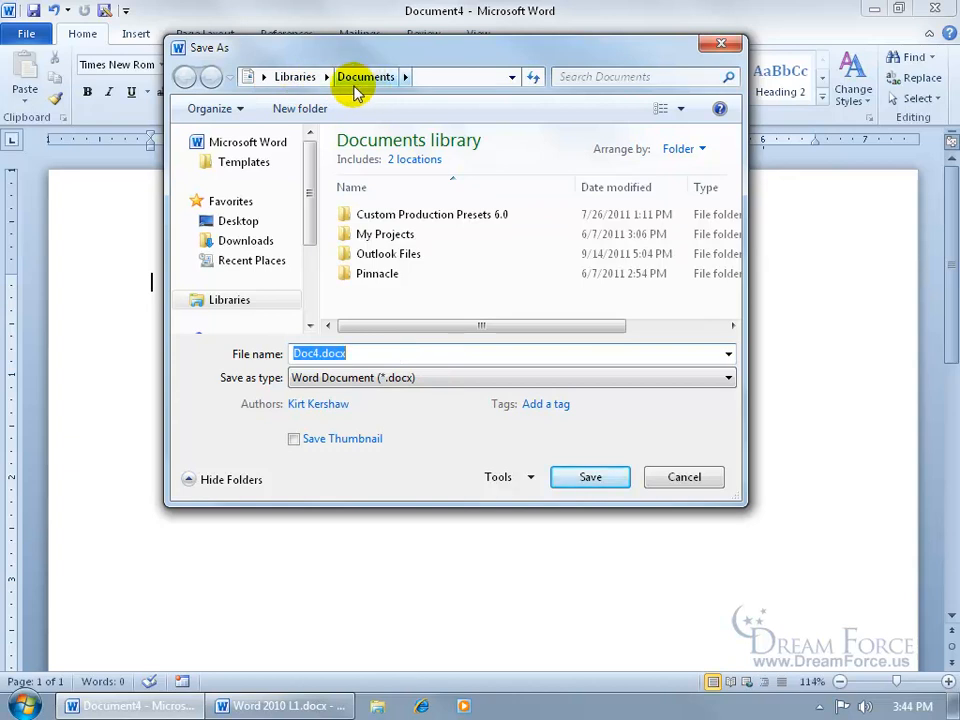
mouse_move(294, 77)
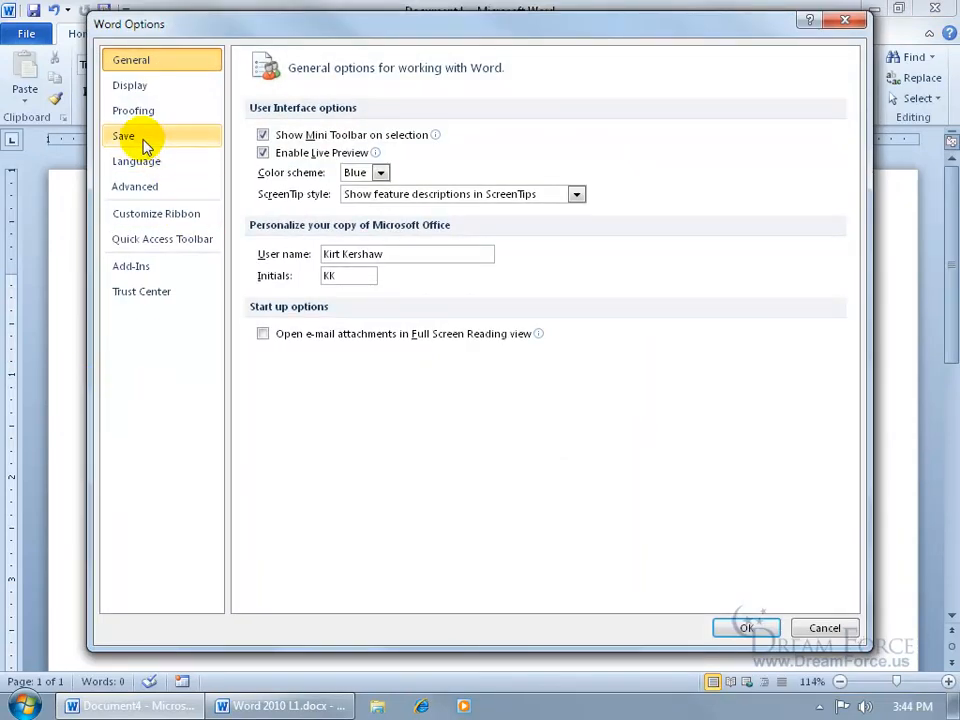
click(124, 135)
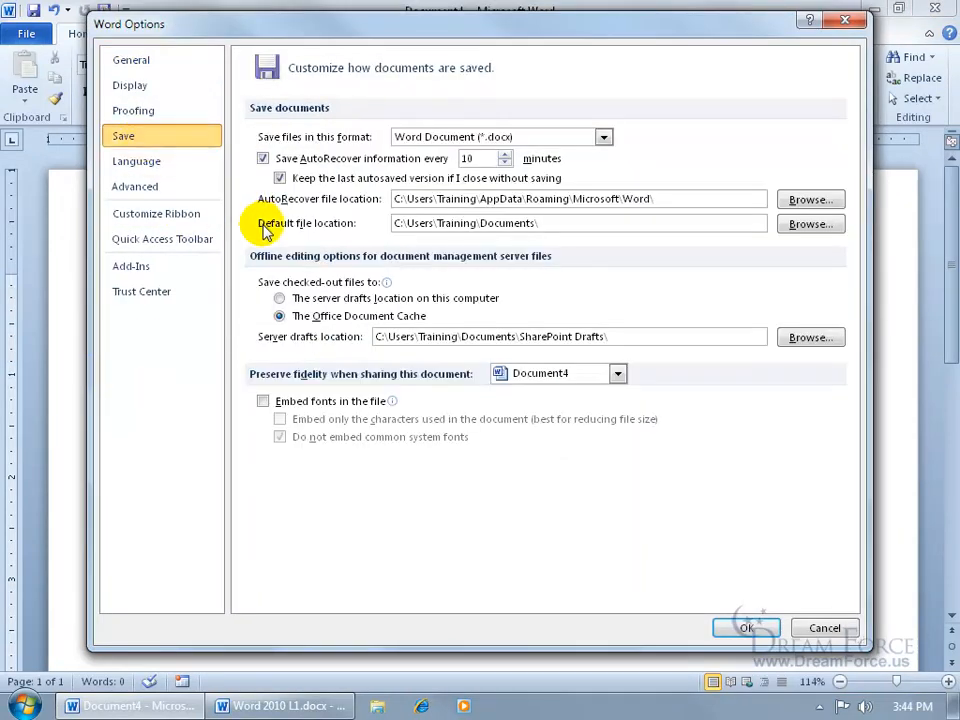
mouse_move(335, 230)
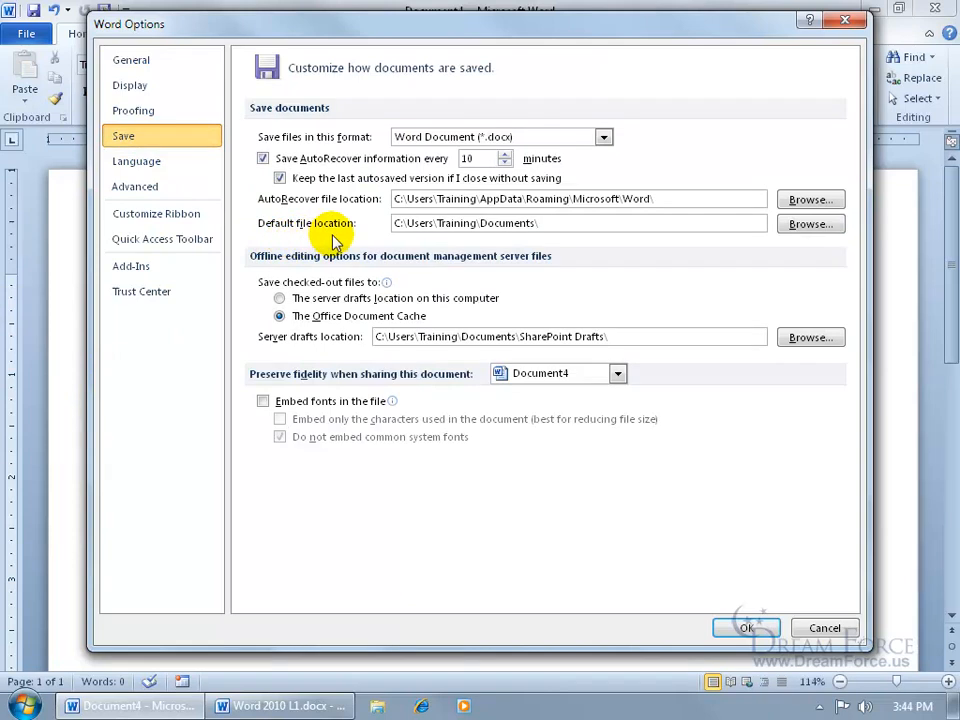
mouse_move(318, 128)
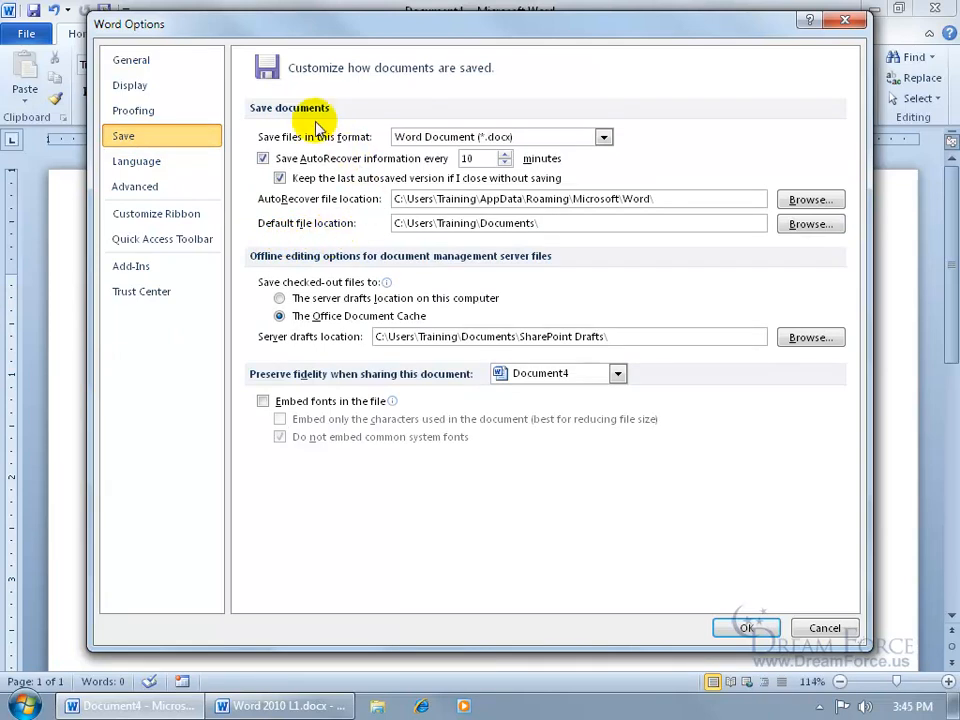
mouse_move(350, 248)
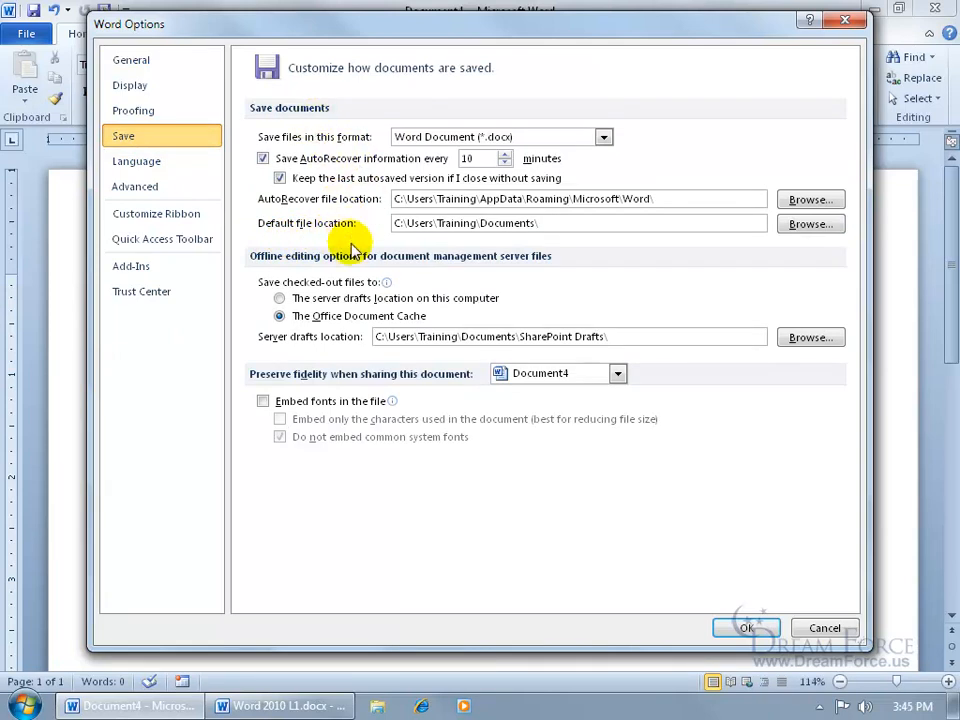
mouse_move(378, 248)
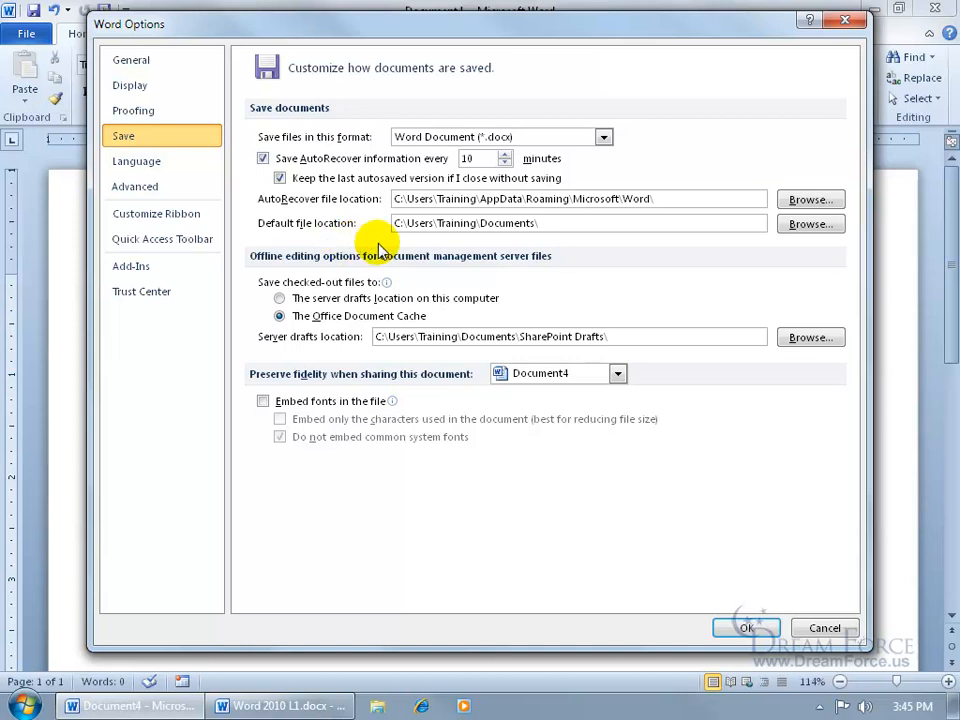
mouse_move(490, 247)
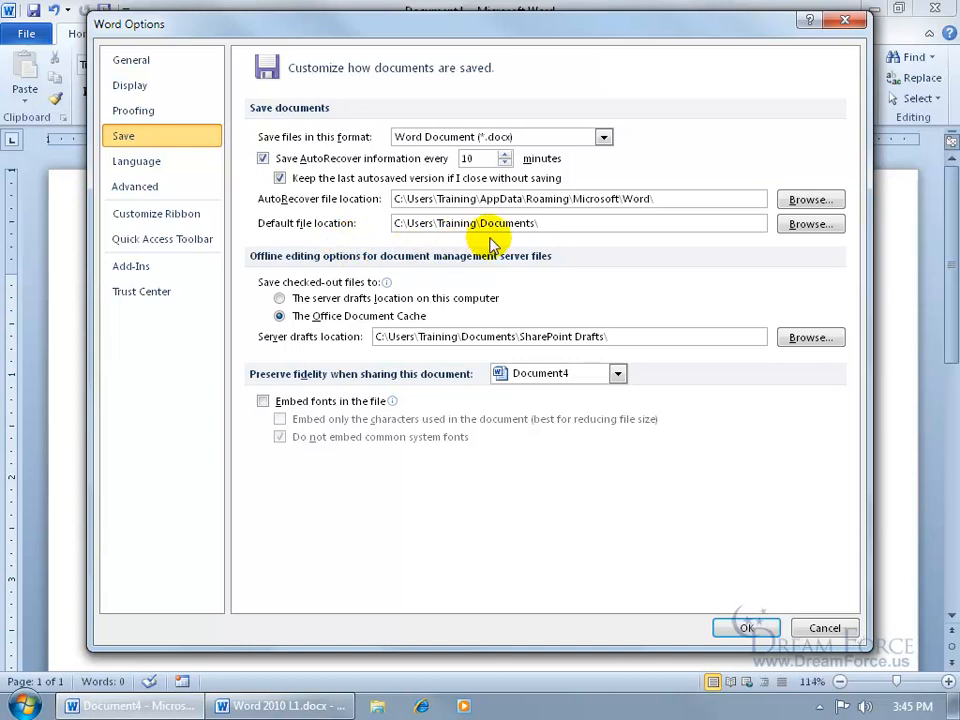
Change the default file location to C:\Users\Training\Desktop
click(810, 223)
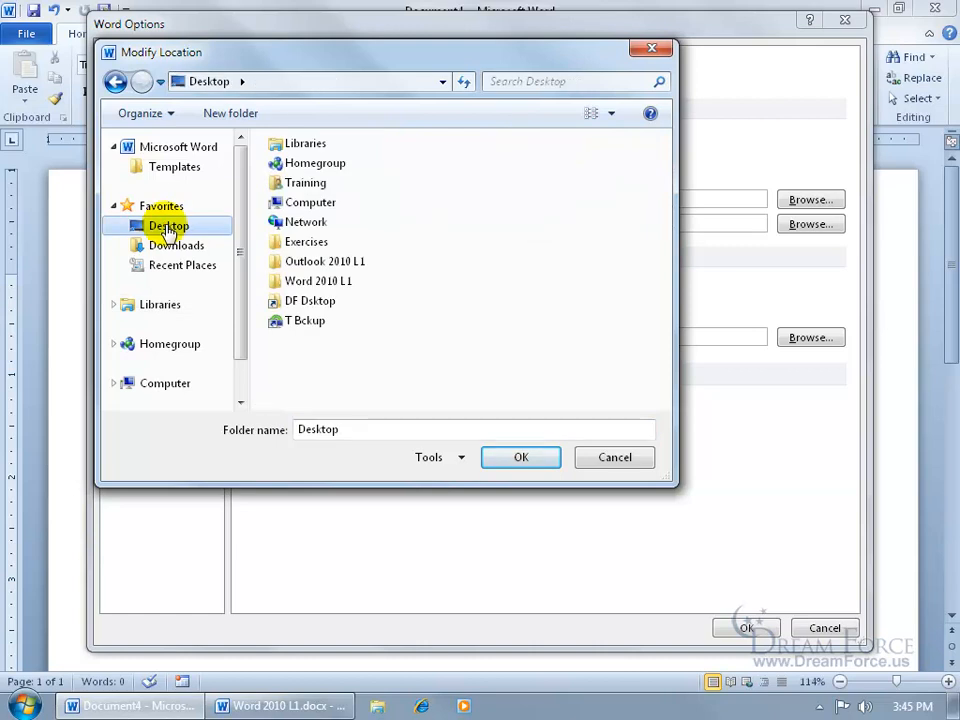
click(520, 457)
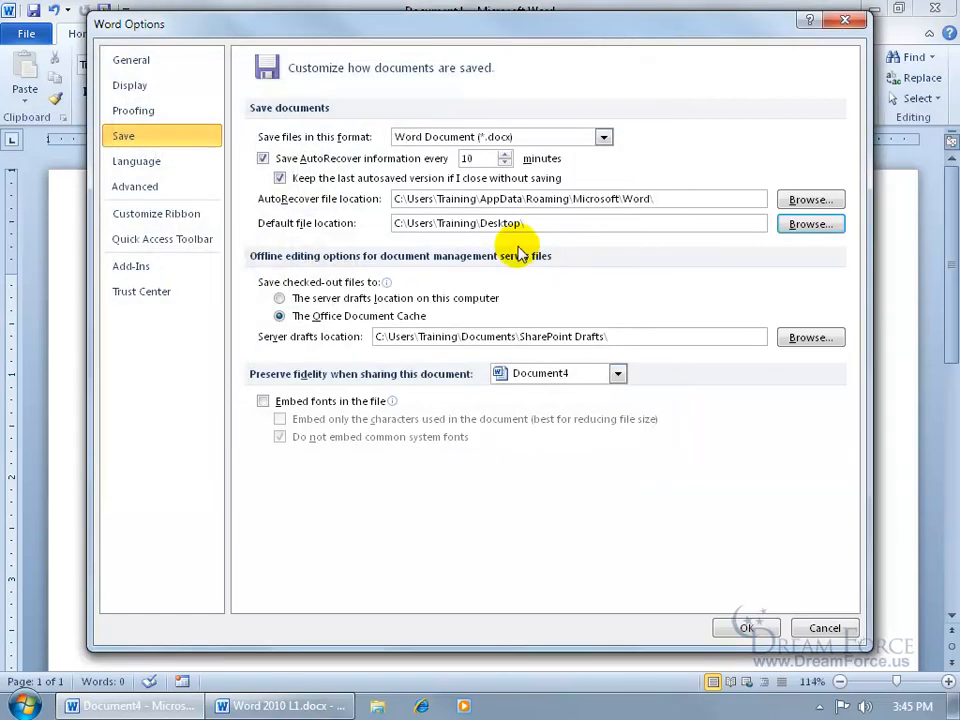
mouse_move(520, 245)
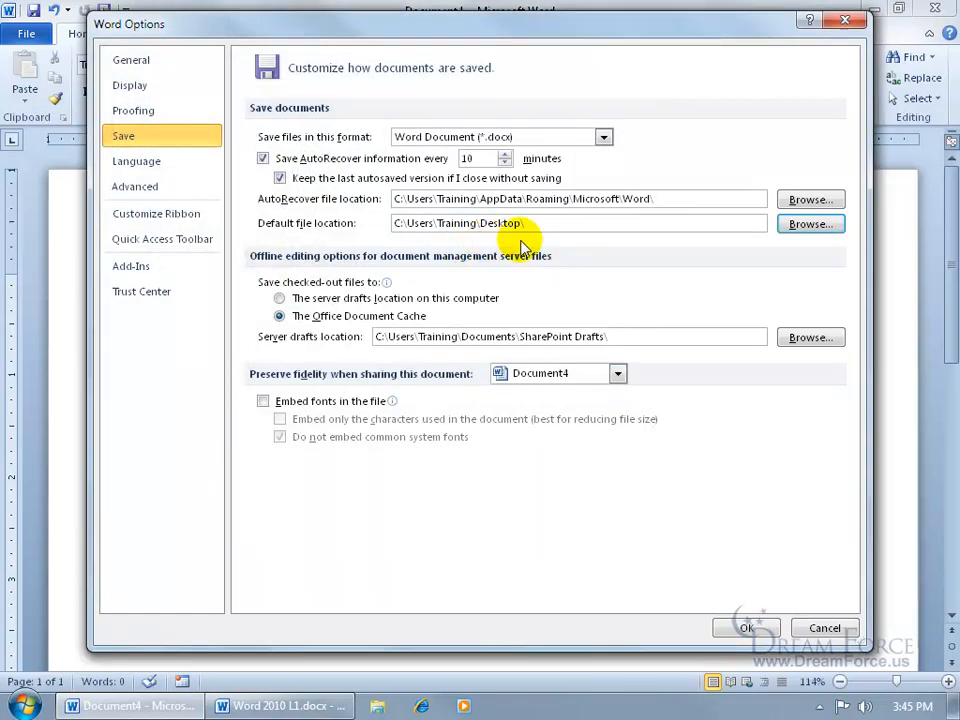
Confirm Word Options so Save As for Document4 opens in the Training Desktop folder
click(746, 627)
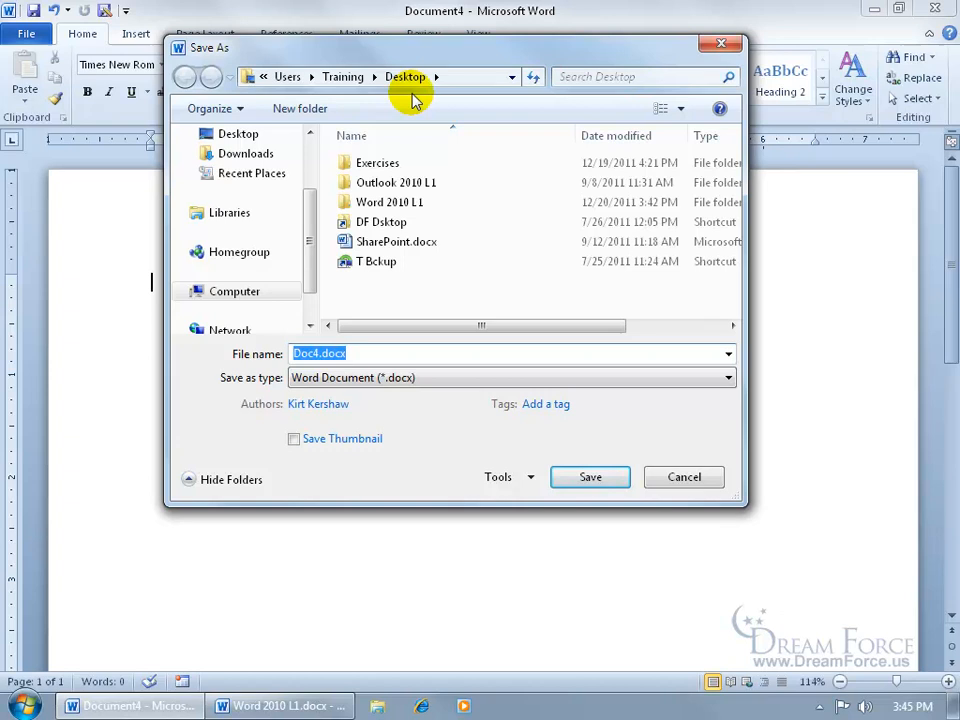
mouse_move(413, 107)
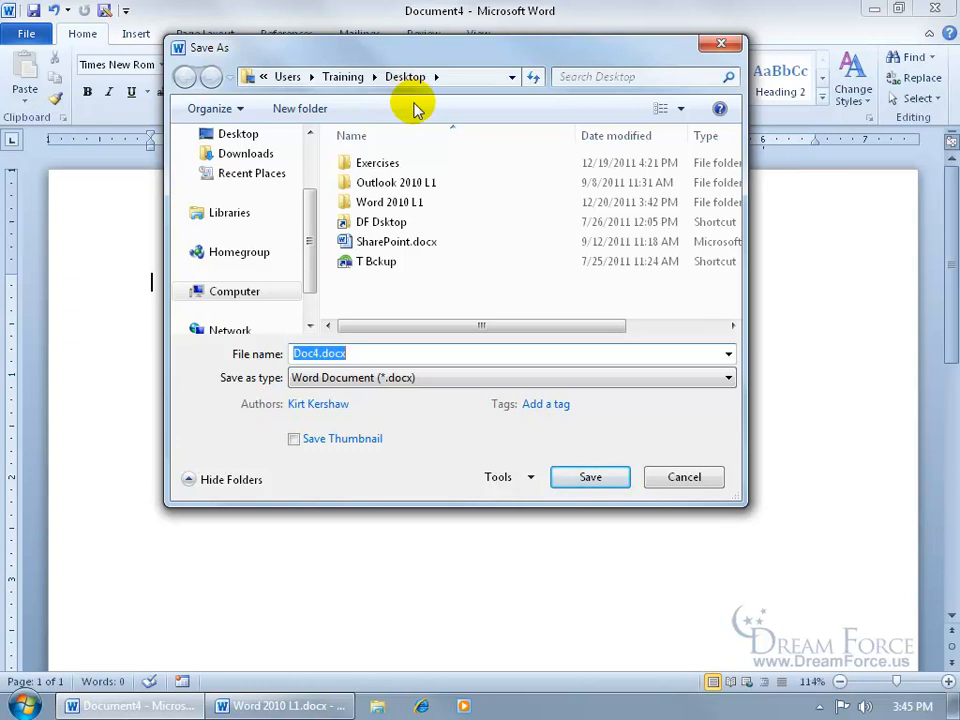